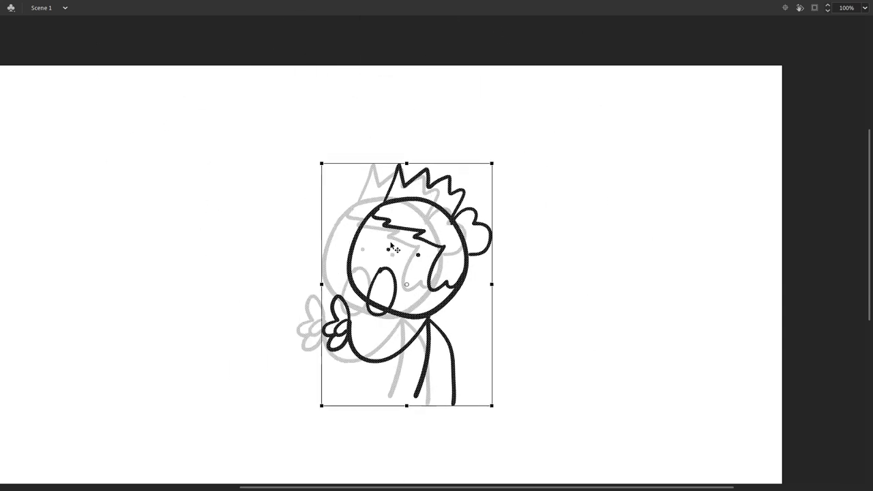
Drag the character's side handle to stretch it wider and shift it left.
left_click_drag(407, 284, 288, 267)
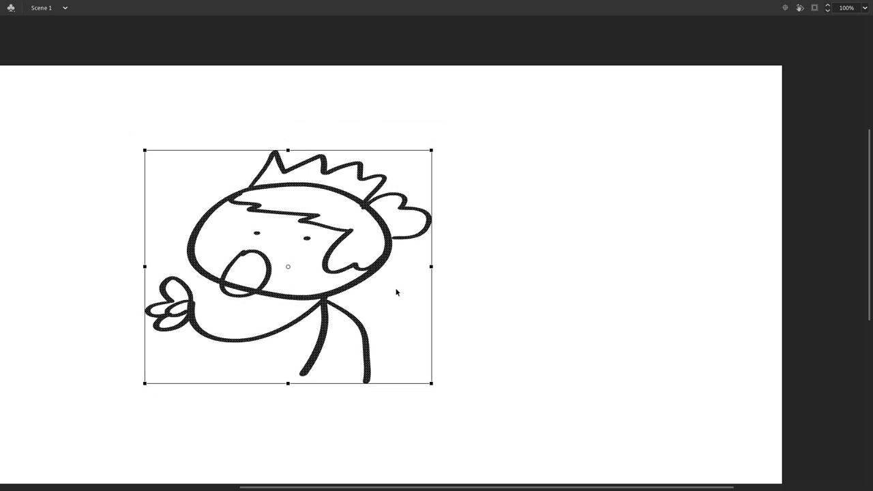
Scale the crowned character up so it fills most of the stage.
left_click_drag(288, 267, 526, 362)
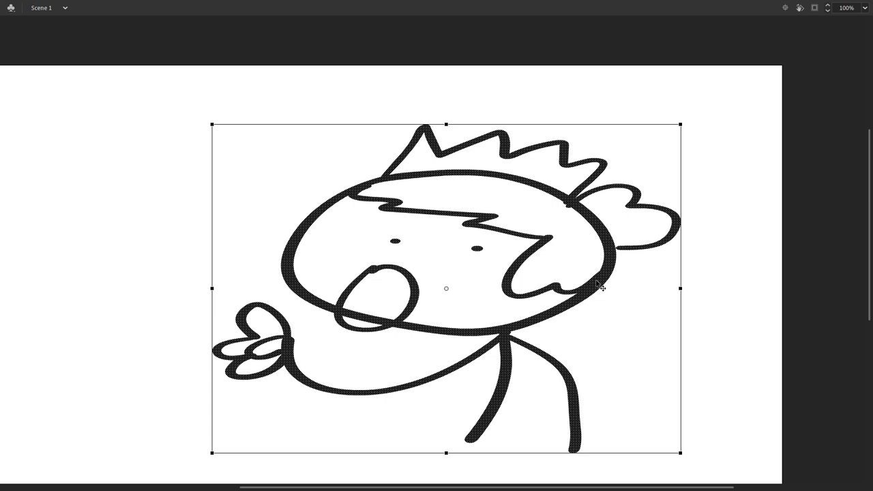
mouse_move(612, 297)
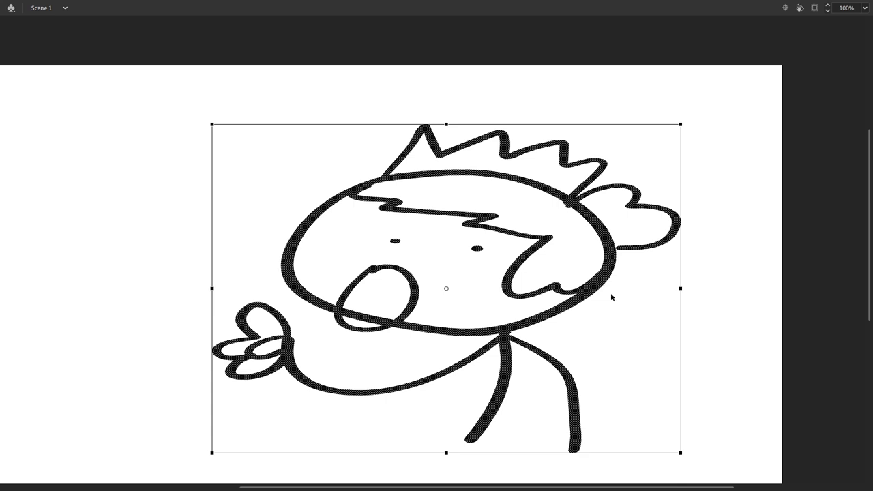
mouse_move(621, 303)
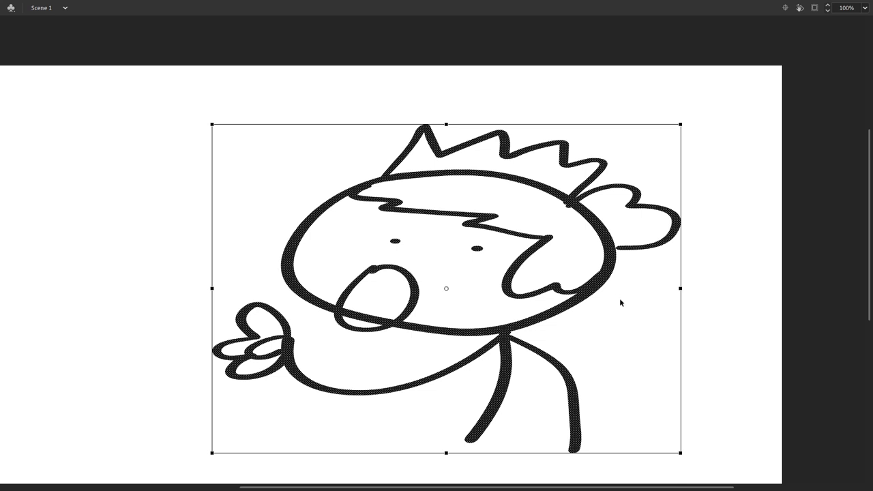
mouse_move(592, 299)
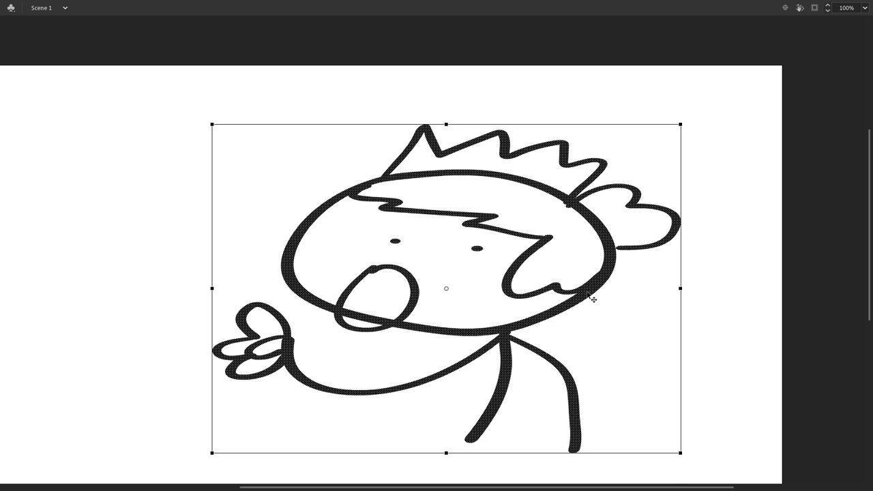
mouse_move(591, 294)
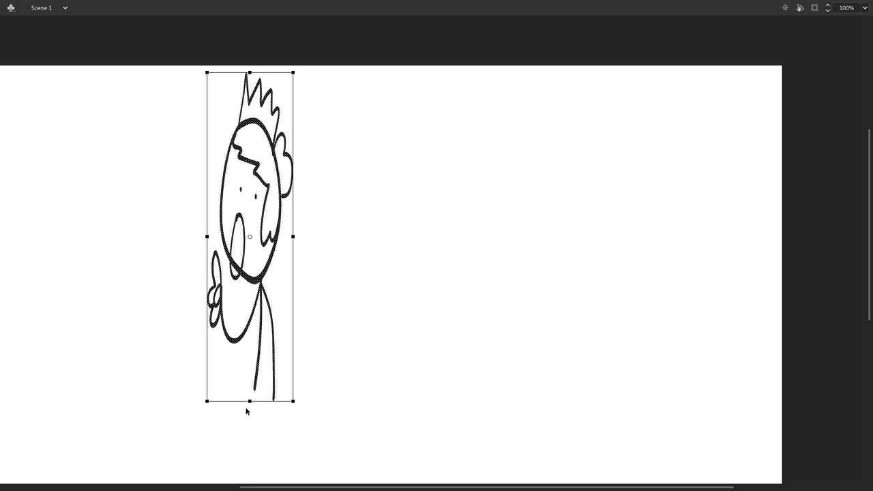
Enlarge the crowned character past the stage edges with Free Transform.
left_click_drag(249, 236, 546, 325)
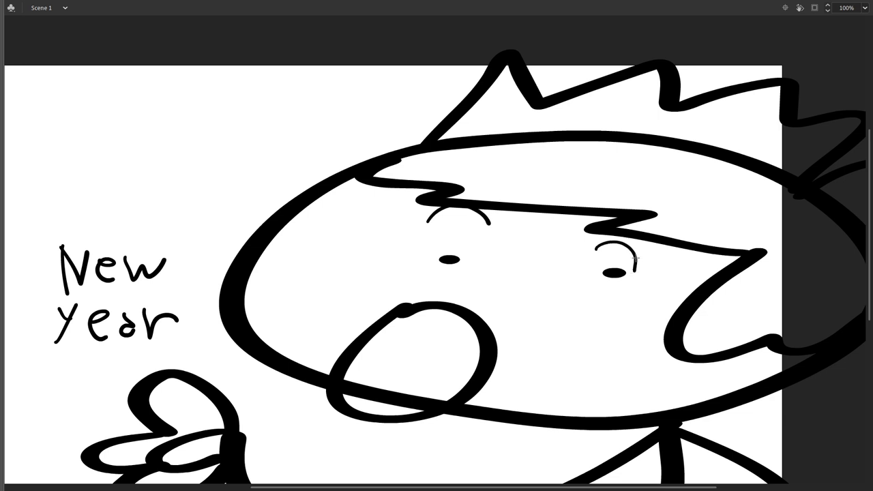
mouse_move(217, 261)
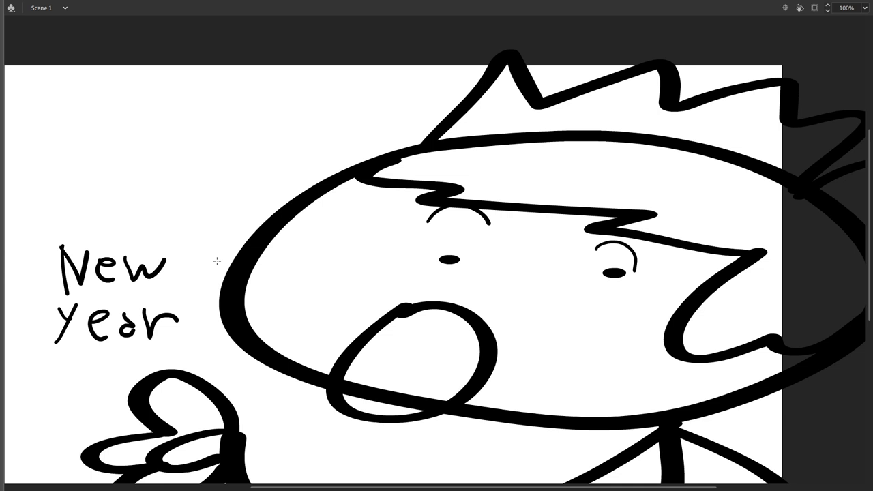
mouse_move(252, 318)
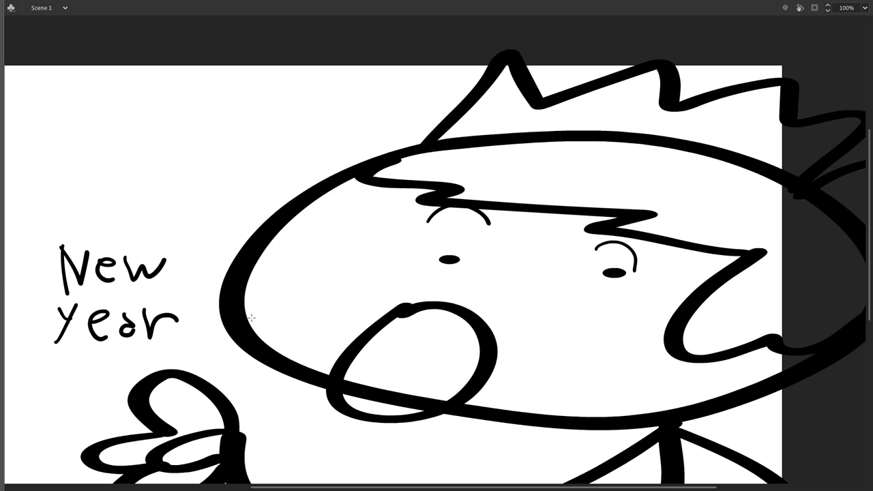
mouse_move(447, 281)
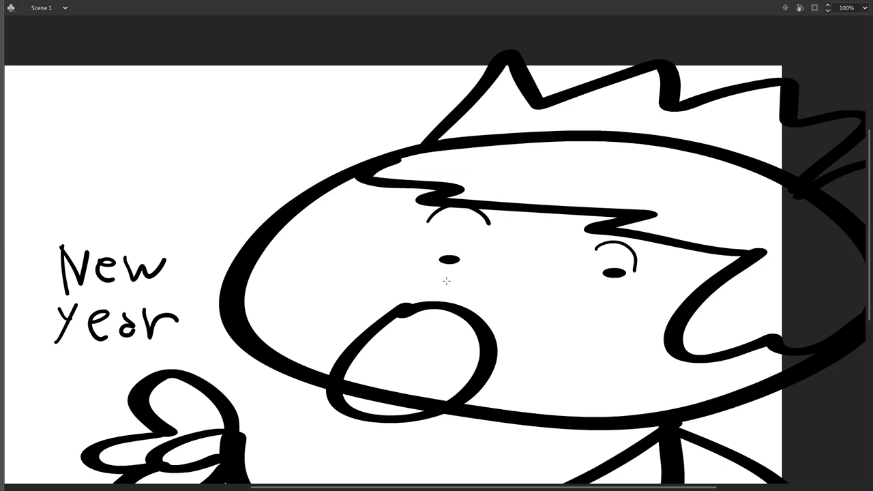
mouse_move(209, 252)
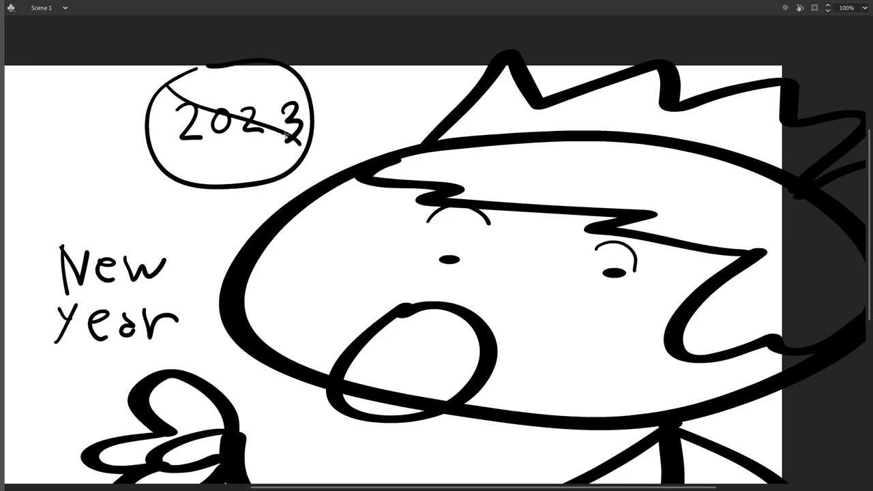
mouse_move(287, 133)
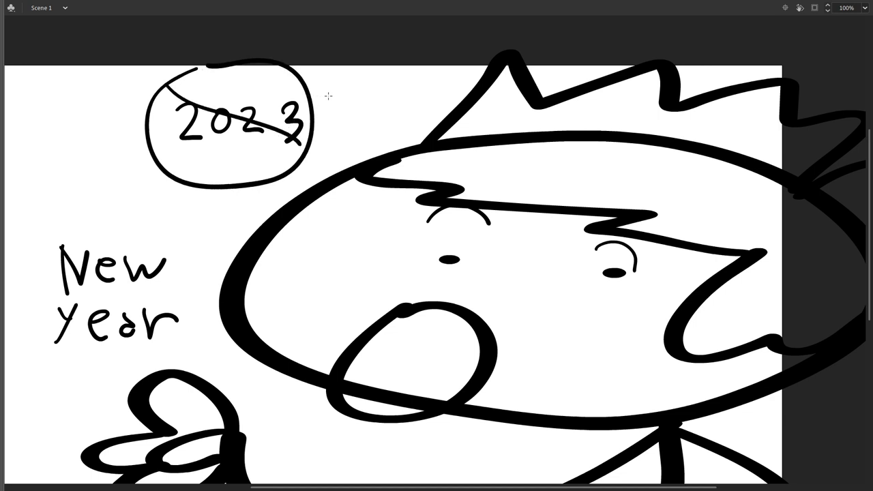
mouse_move(477, 46)
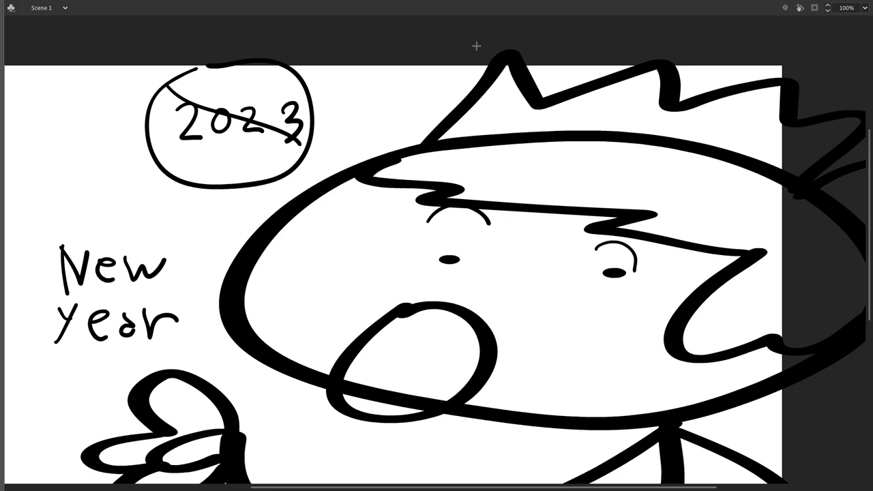
mouse_move(692, 182)
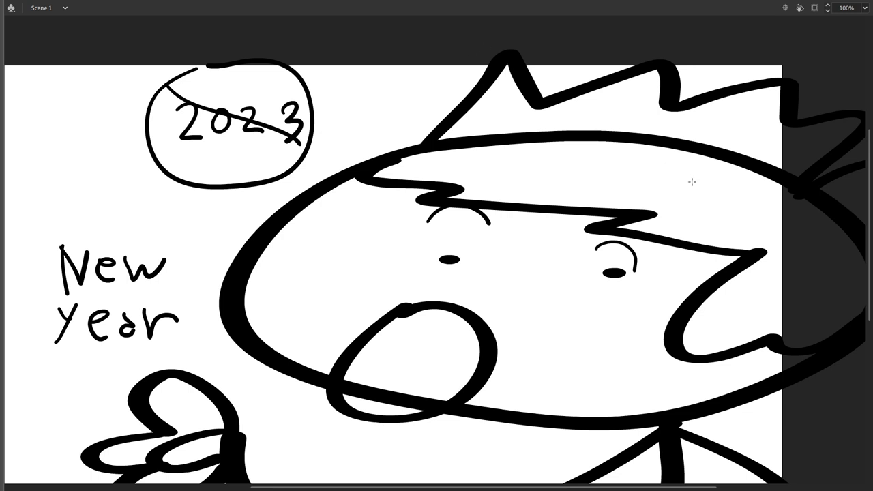